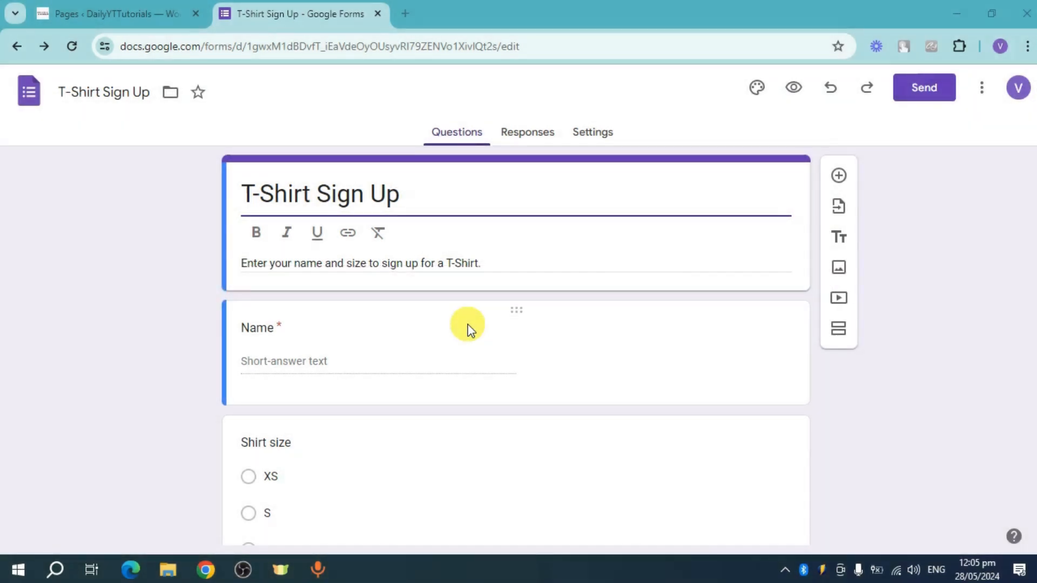
{"action": "mouse_move", "coordinate": [732, 298]}
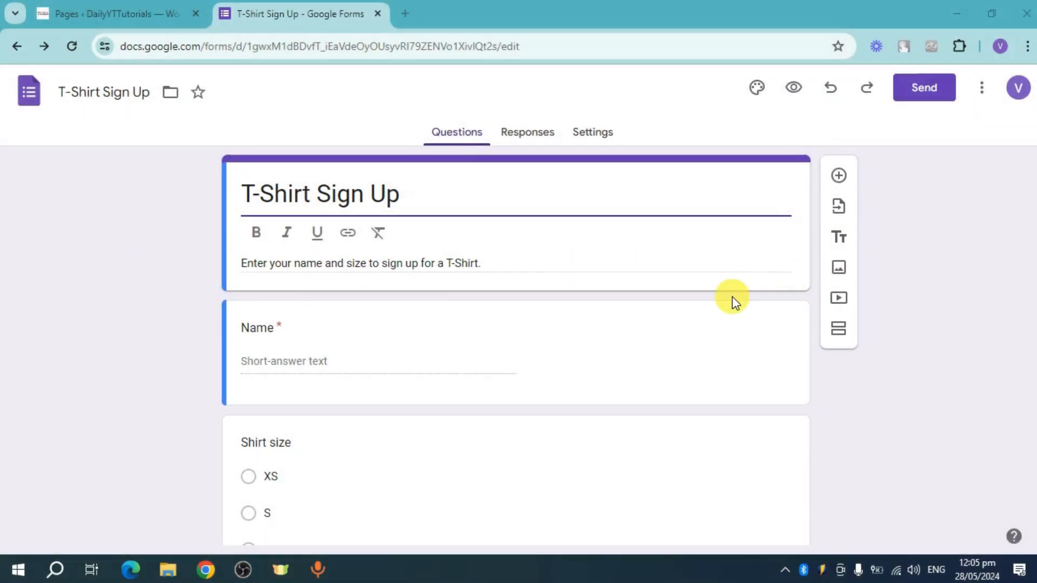
{"action": "mouse_move", "coordinate": [936, 387]}
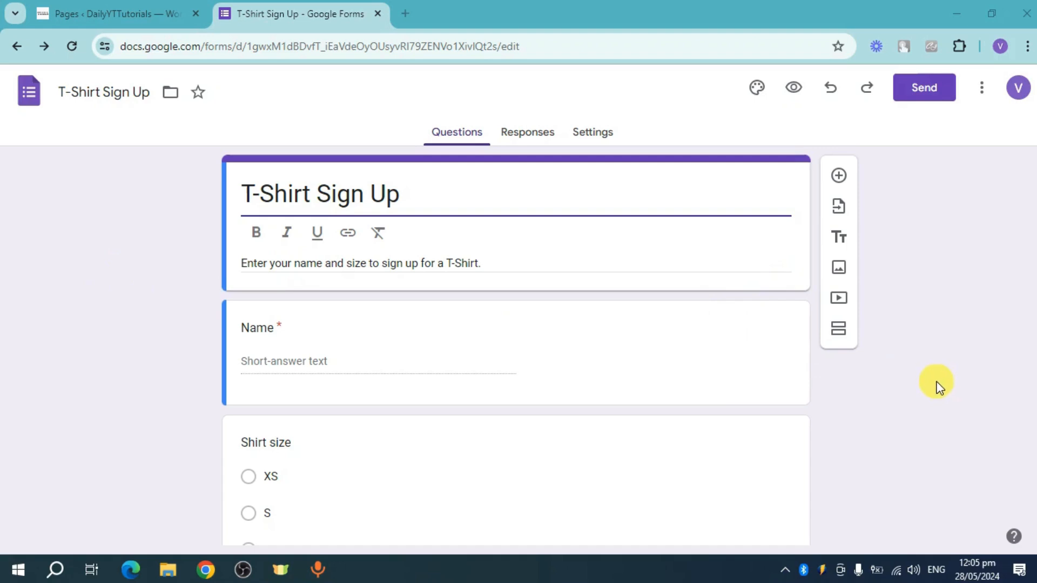
{"action": "mouse_move", "coordinate": [970, 343]}
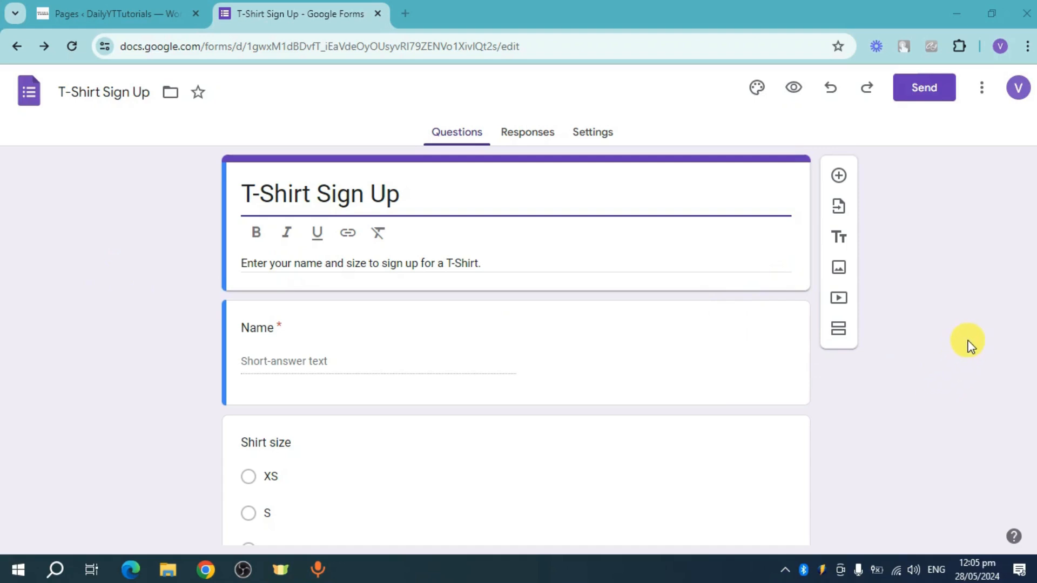
{"action": "mouse_move", "coordinate": [881, 141]}
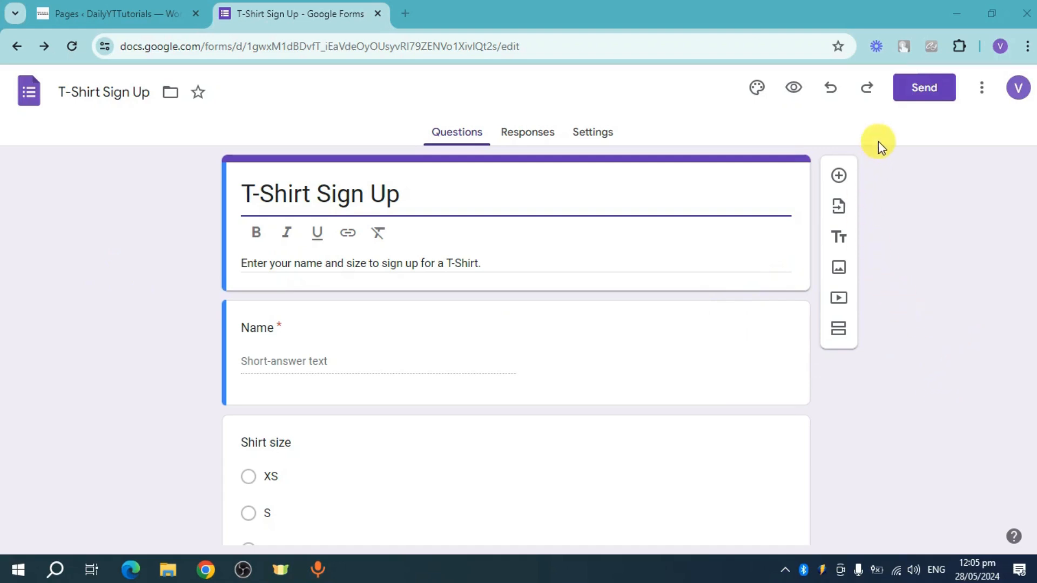
Copy the T-Shirt Sign Up form's iframe embed code from the Send dialog.
{"action": "left_click", "coordinate": [923, 88]}
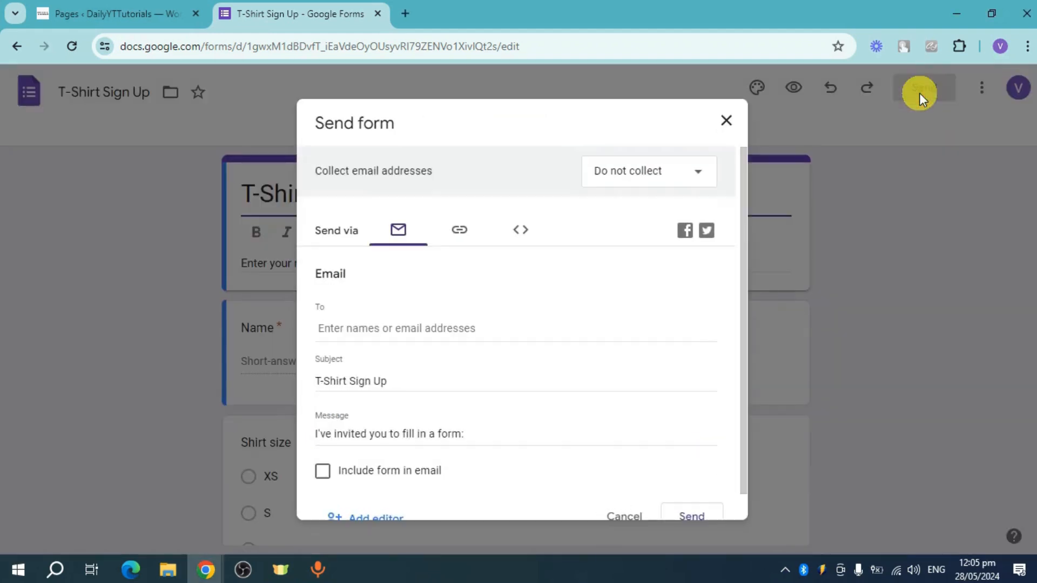
{"action": "mouse_move", "coordinate": [522, 230]}
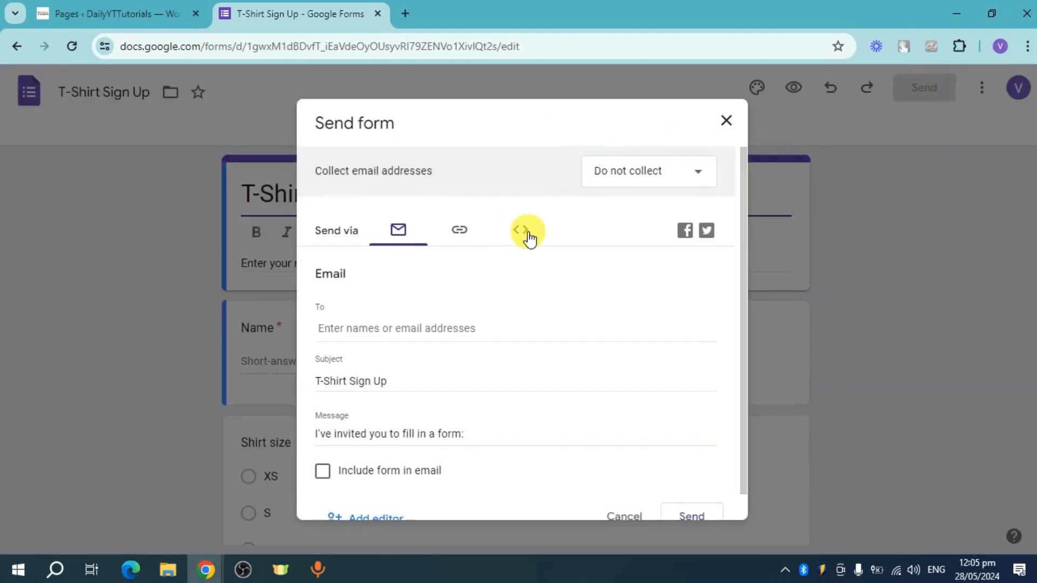
{"action": "left_click", "coordinate": [527, 230]}
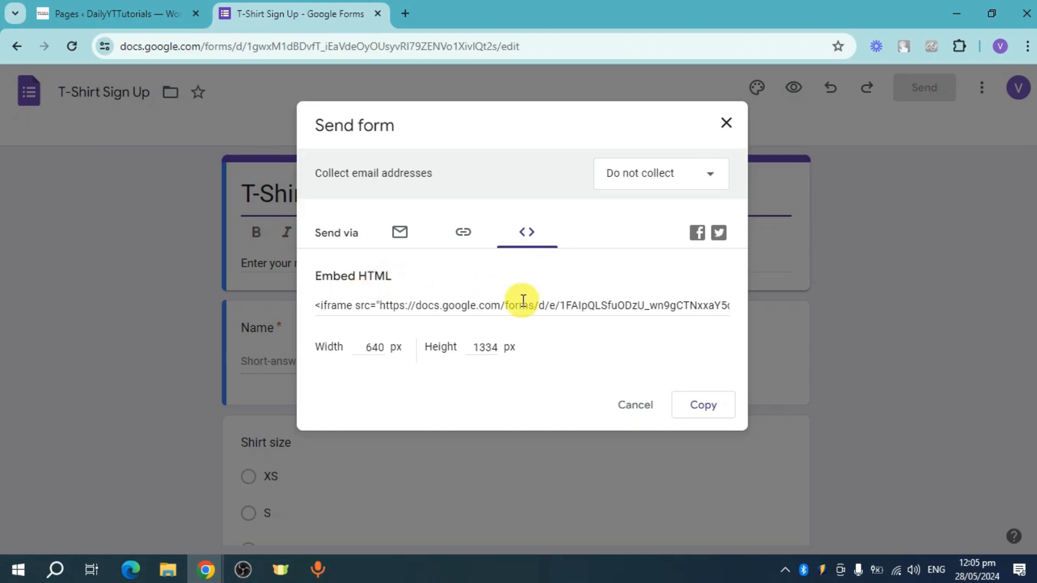
{"action": "left_click", "coordinate": [702, 405]}
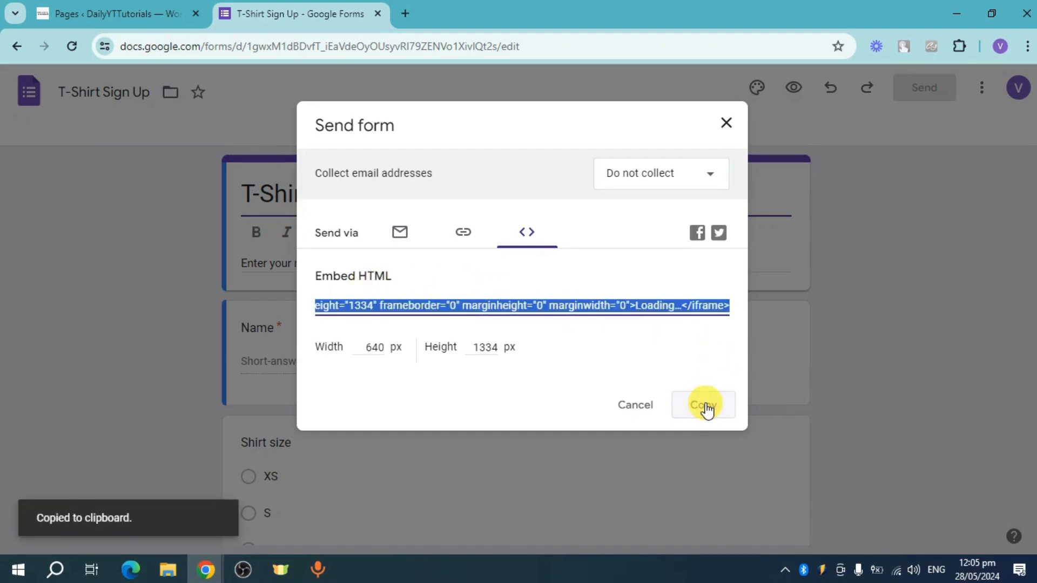
{"action": "left_click", "coordinate": [116, 13]}
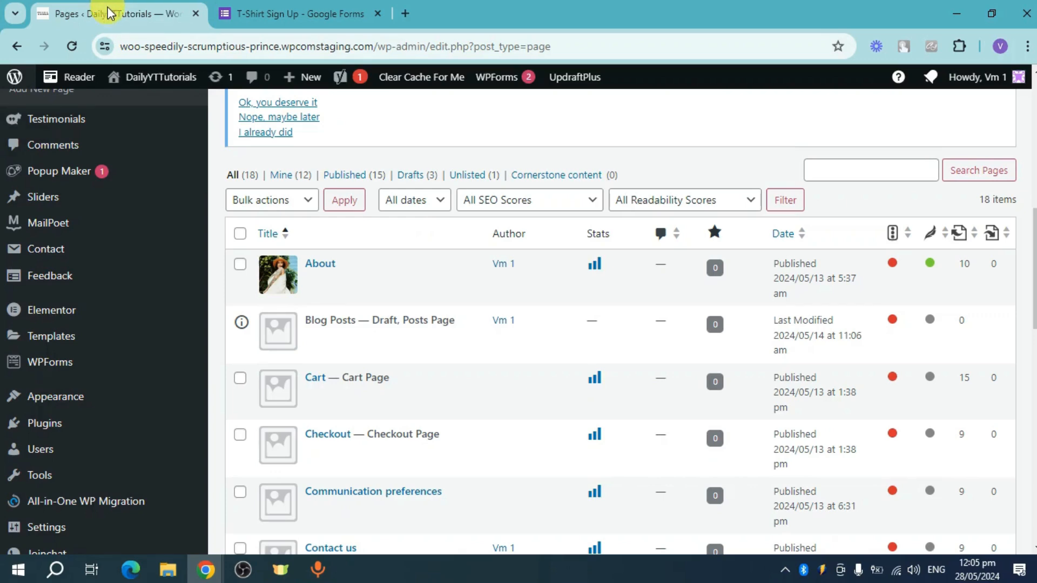
{"action": "mouse_move", "coordinate": [524, 369]}
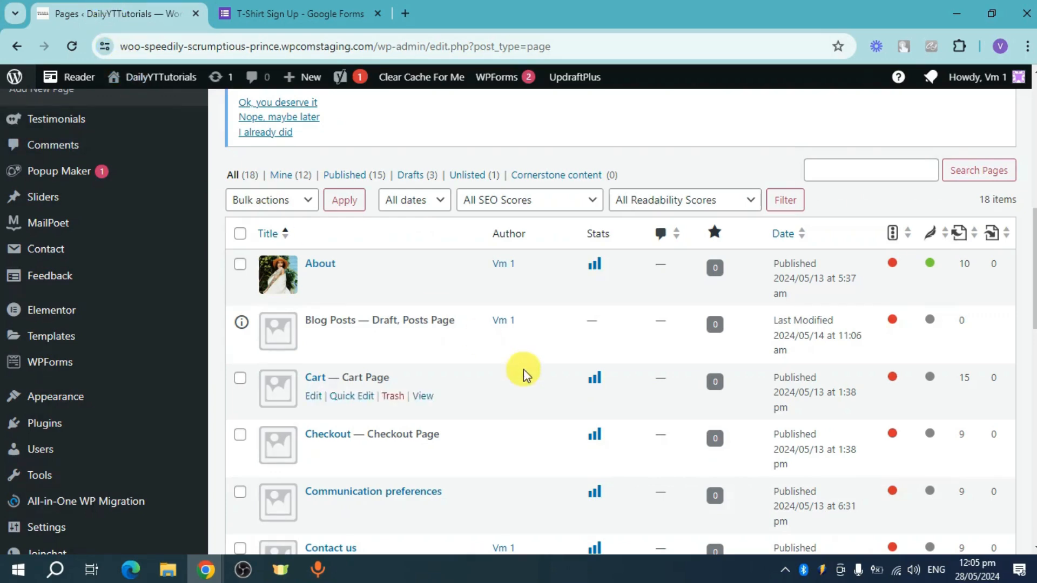
Open the Summer Category page's editor in a new tab from the Pages list.
{"action": "scroll", "scroll_direction": "down", "scroll_amount": 3}
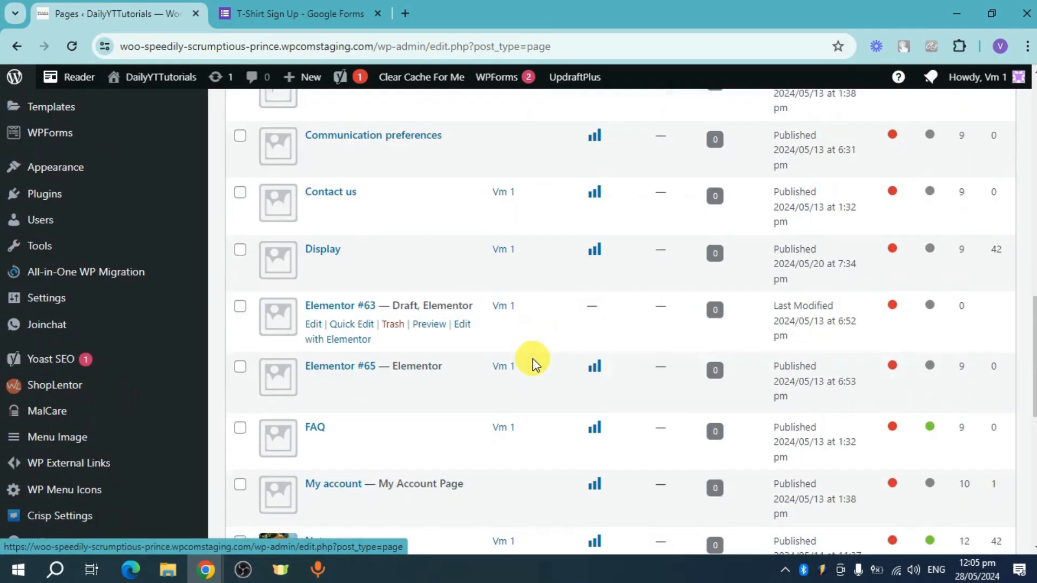
{"action": "scroll", "scroll_direction": "down", "scroll_amount": 3}
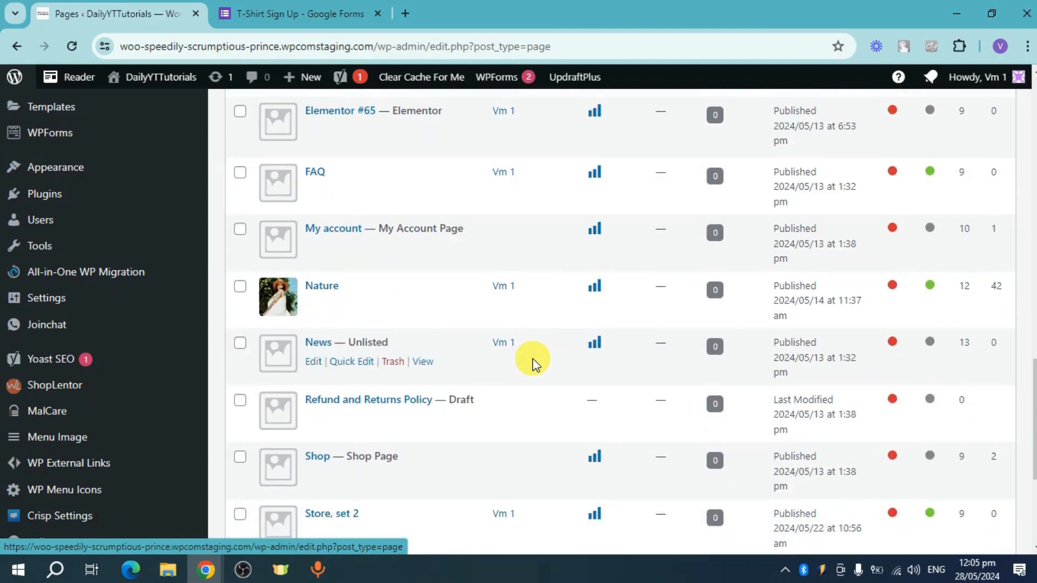
{"action": "scroll", "scroll_direction": "down", "scroll_amount": 3}
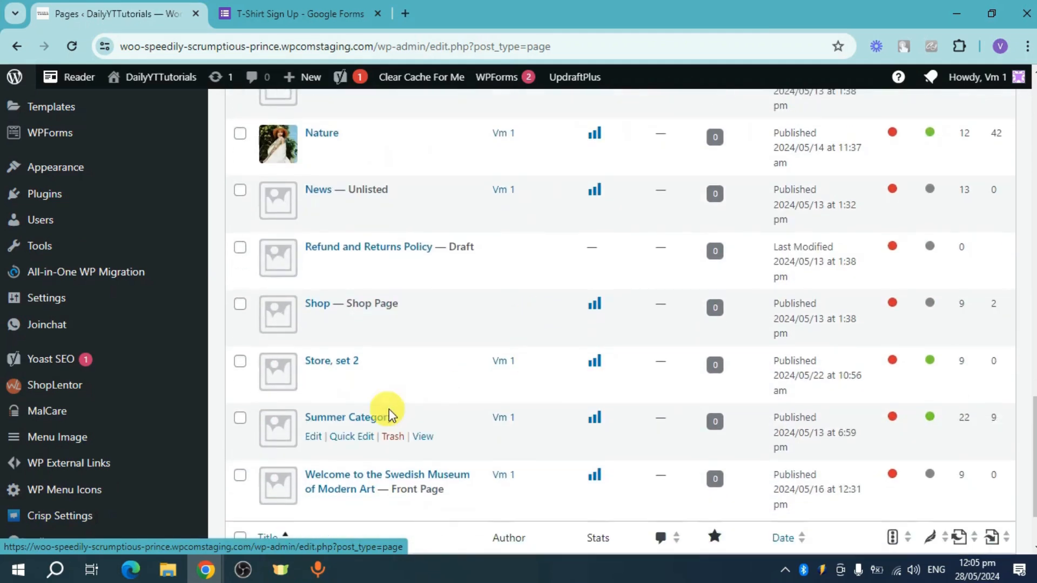
{"action": "mouse_move", "coordinate": [313, 437]}
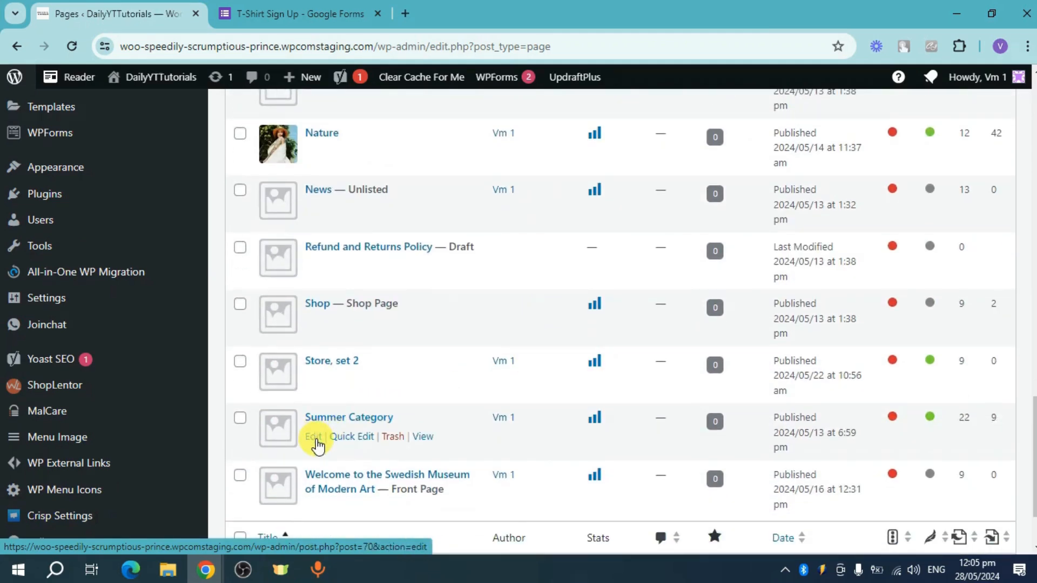
{"action": "right_click", "coordinate": [314, 436]}
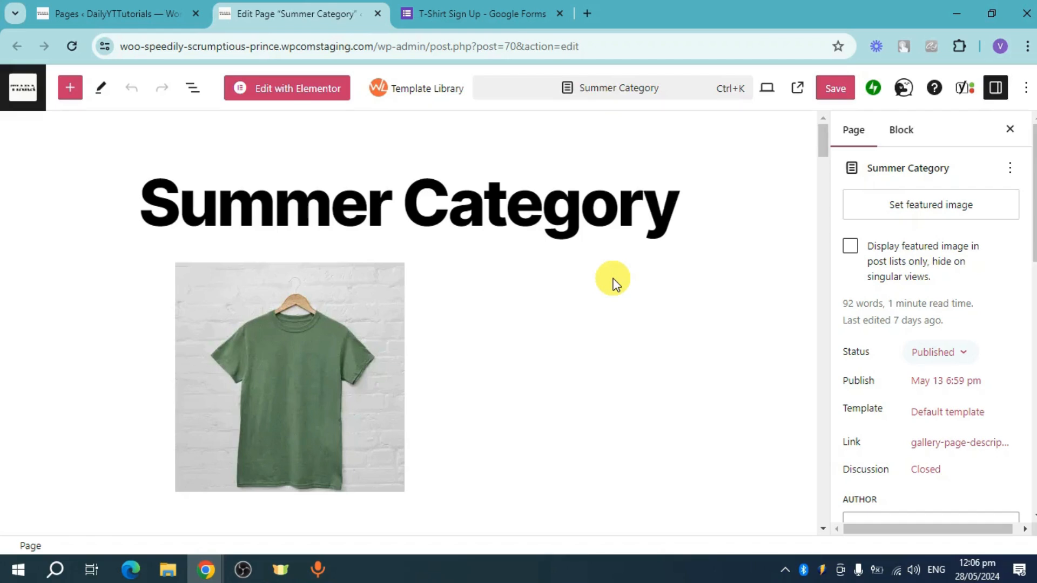
{"action": "mouse_move", "coordinate": [69, 87]}
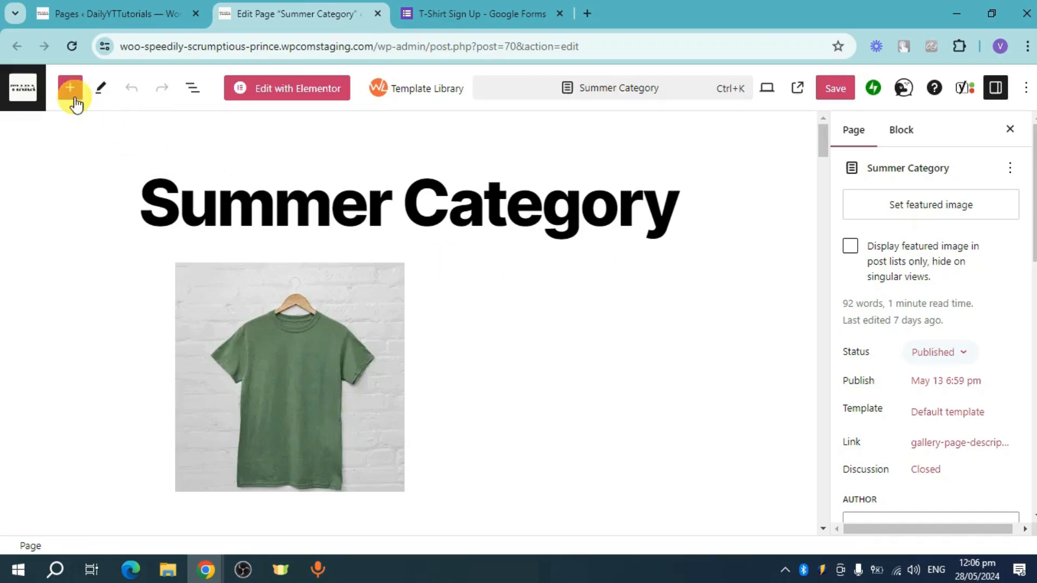
Add a Custom HTML block below the Summer Category title via the block inserter.
{"action": "left_click", "coordinate": [70, 87]}
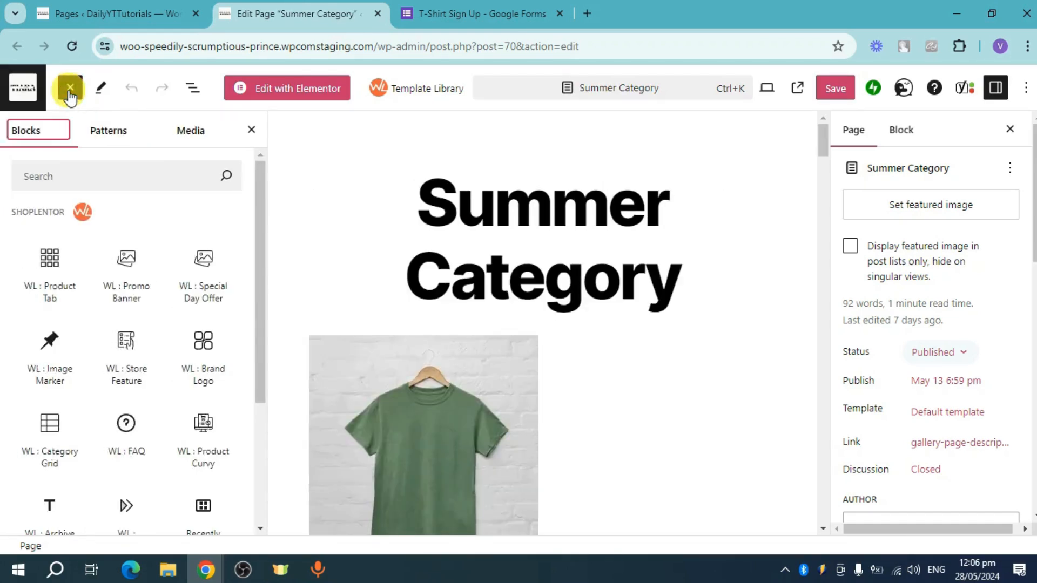
{"action": "type", "text": "h"}
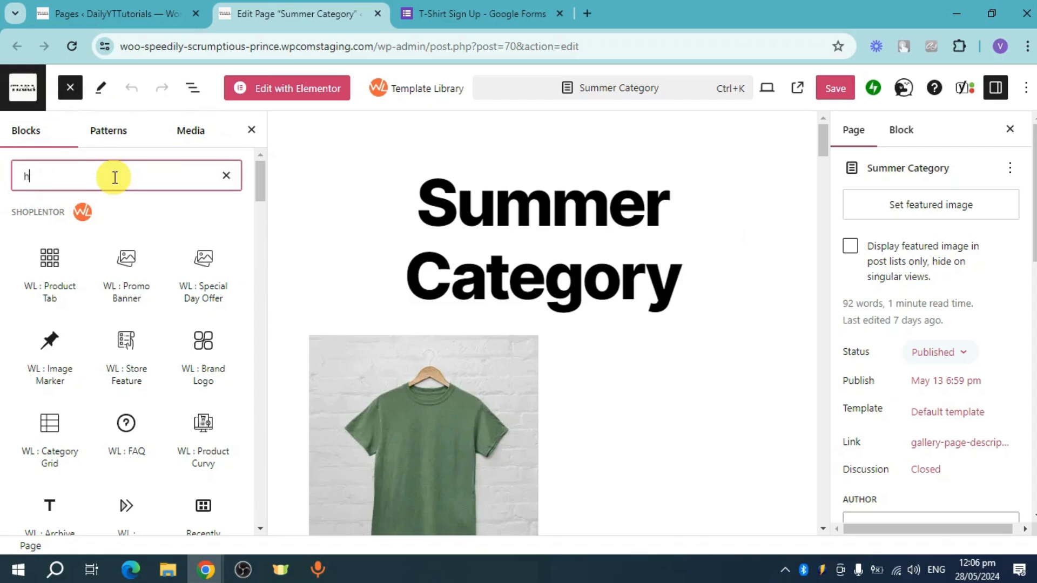
{"action": "type", "text": "tml"}
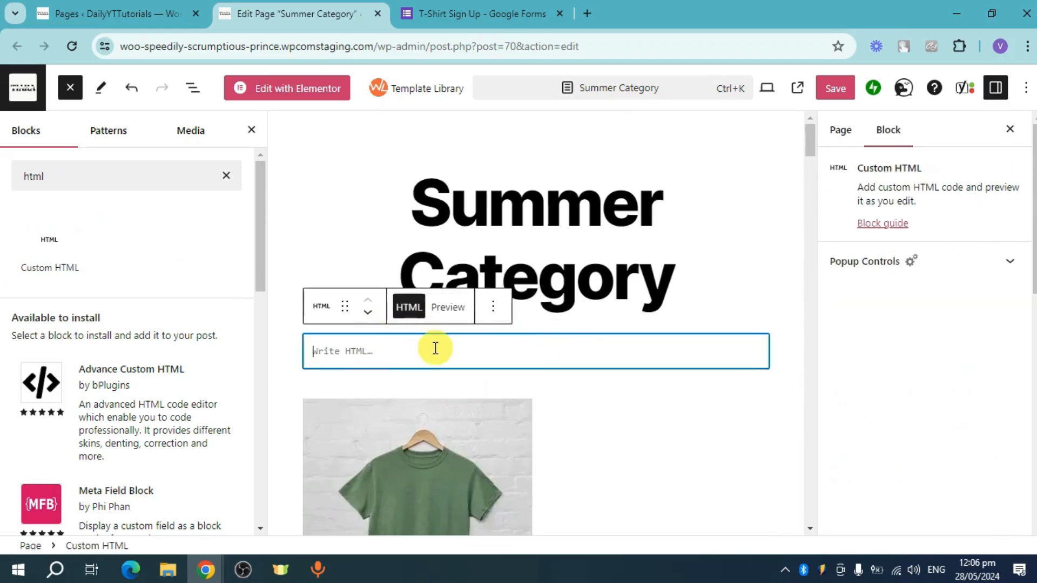
{"action": "mouse_move", "coordinate": [423, 350]}
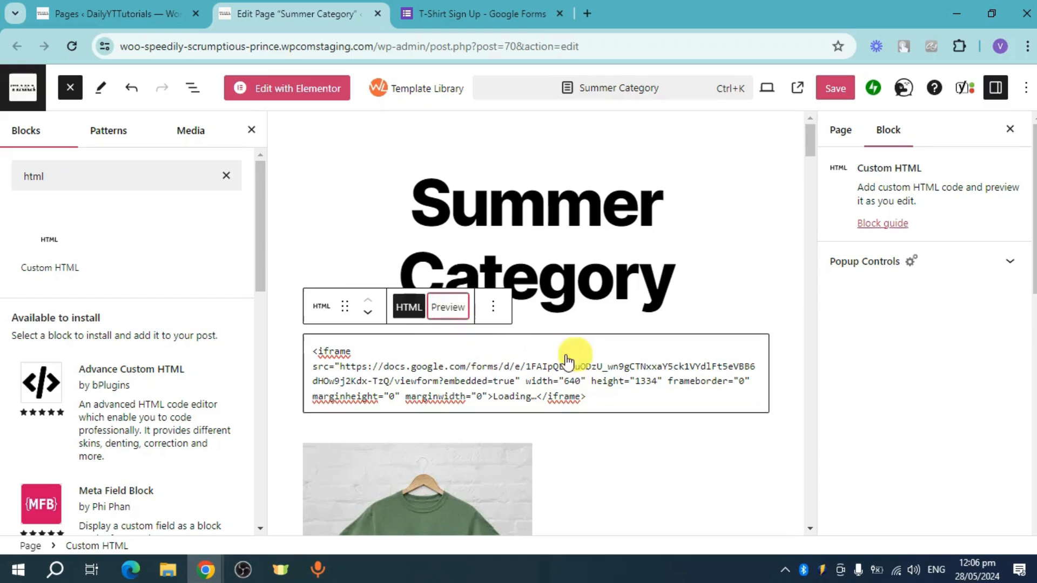
Preview the pasted iframe code showing the T-Shirt Sign Up form.
{"action": "left_click", "coordinate": [448, 306]}
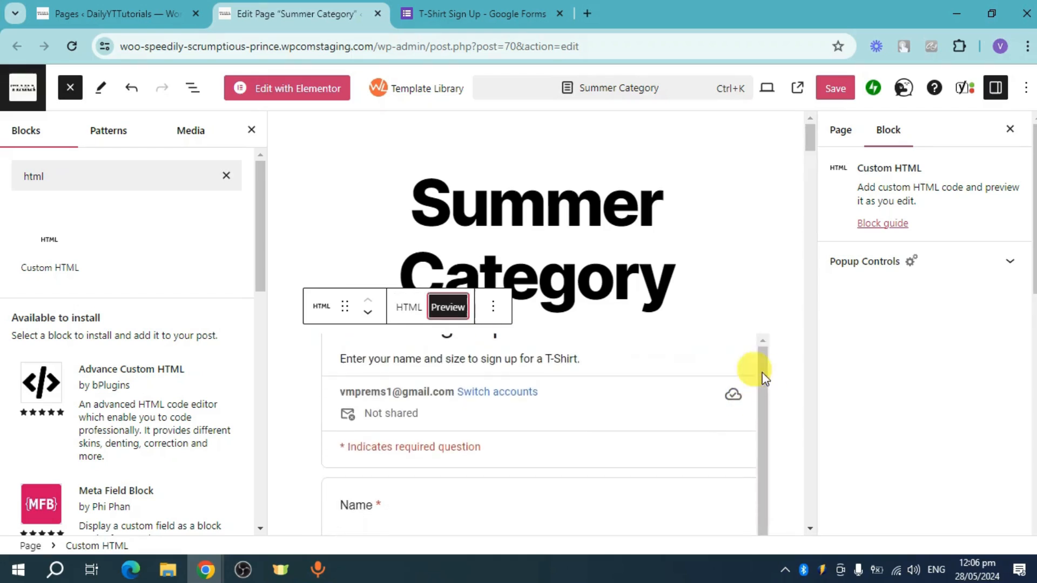
{"action": "scroll", "scroll_direction": "up", "scroll_amount": 3}
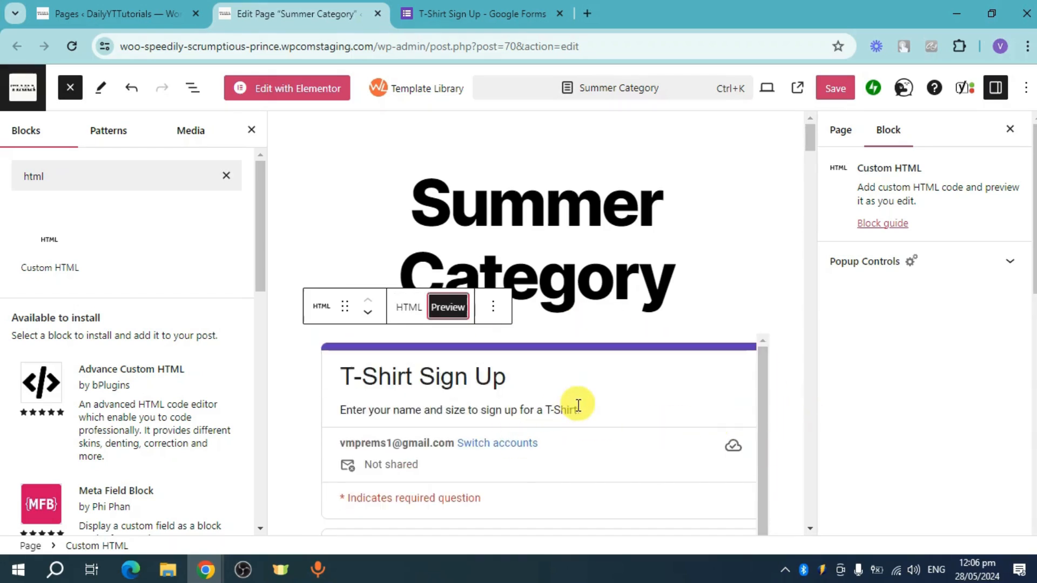
{"action": "left_click", "coordinate": [481, 13]}
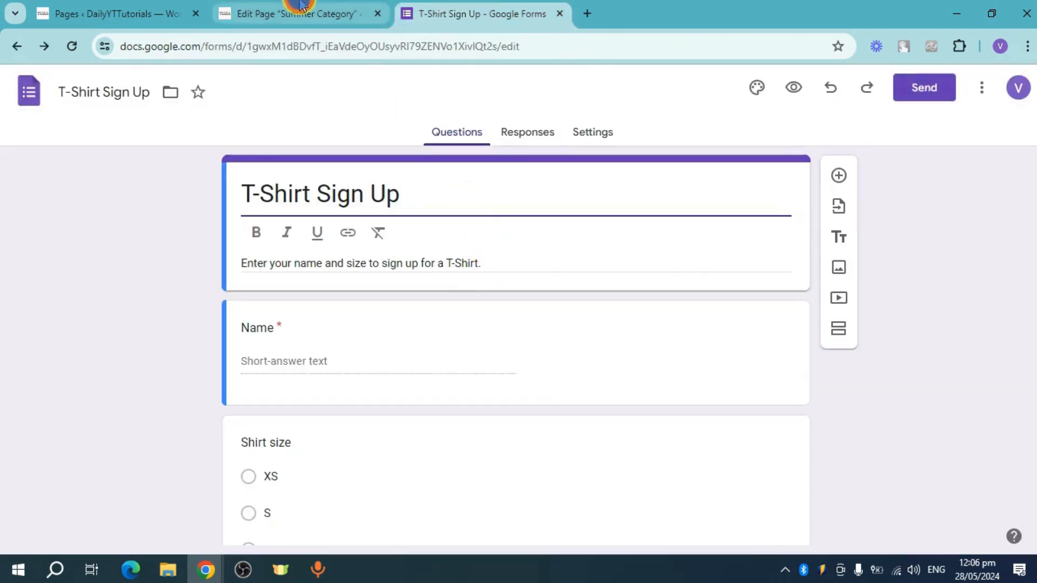
Save the Summer Category page from the Edit Page tab.
{"action": "left_click", "coordinate": [298, 13]}
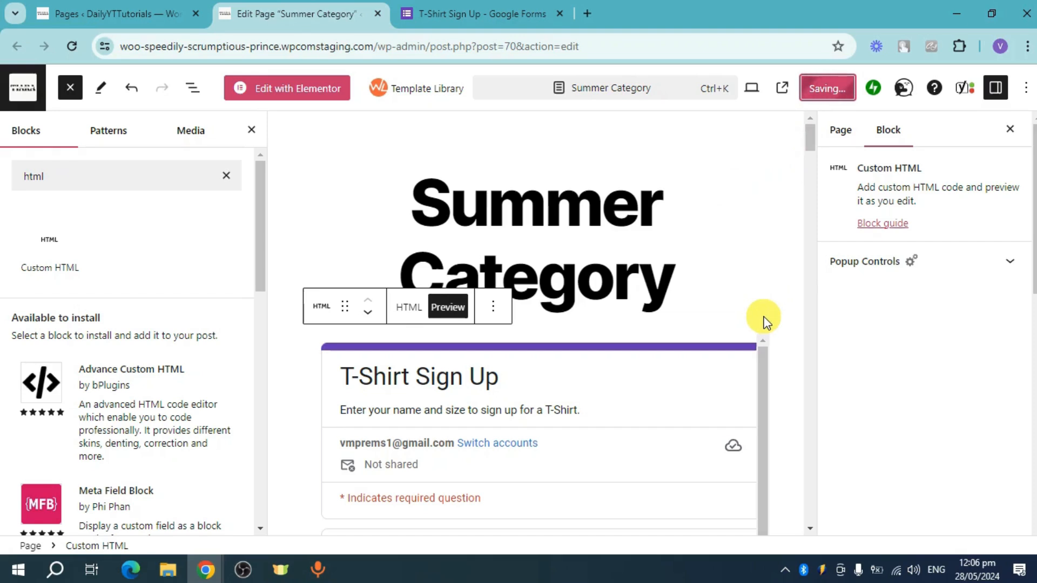
{"action": "left_click", "coordinate": [827, 88]}
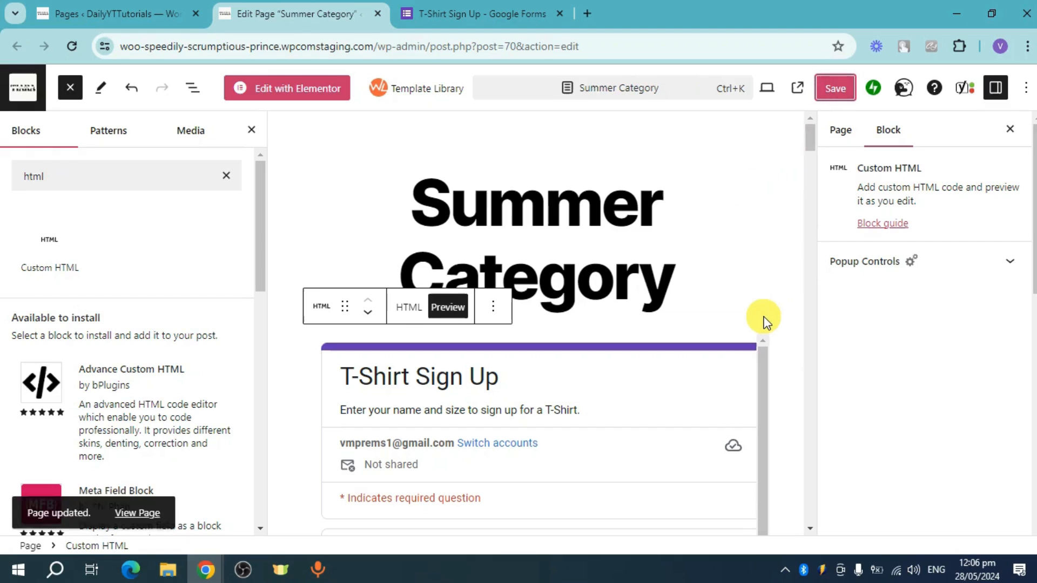